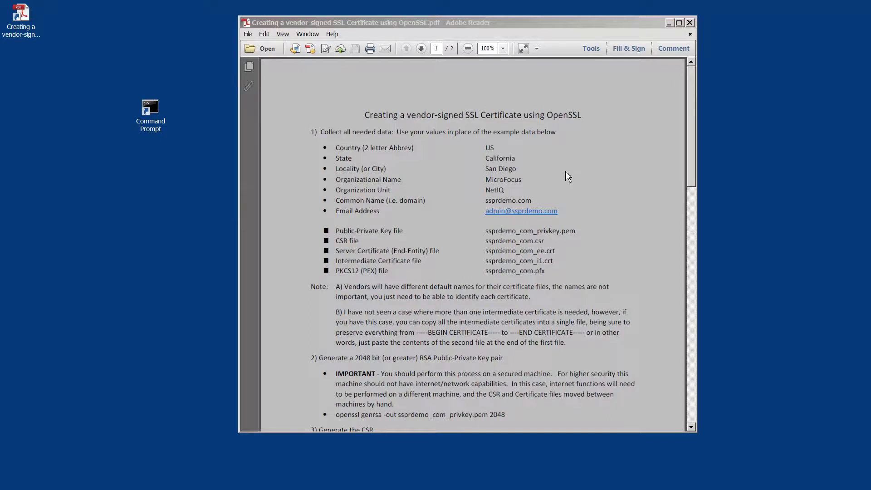
mouse_move(564, 124)
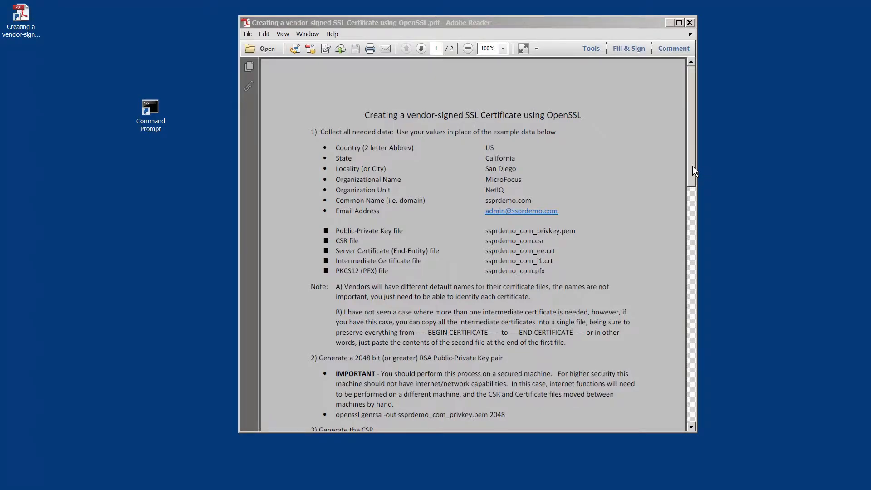
Start reissuing the ssprdemo.com certificate from the order page
scroll(down, 3)
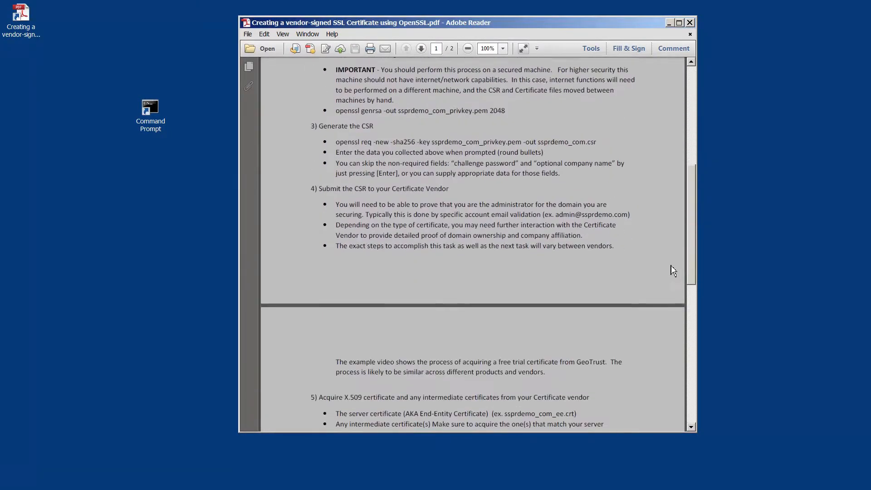
scroll(down, 3)
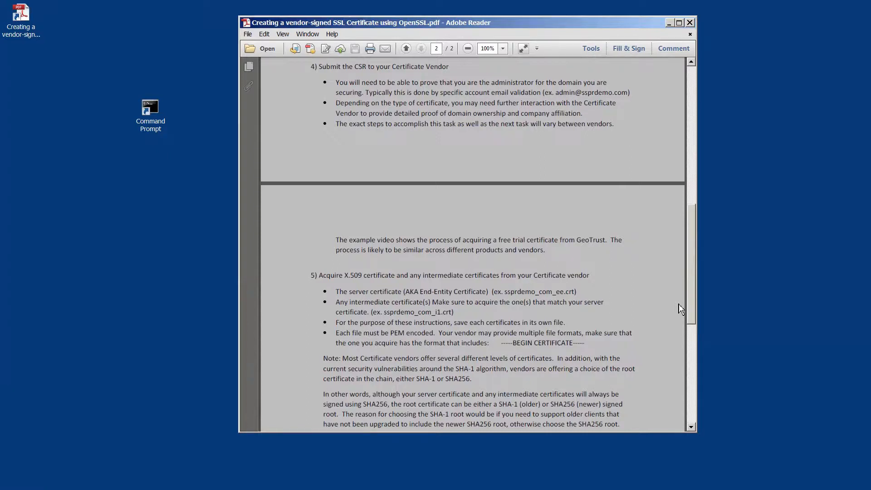
mouse_move(678, 304)
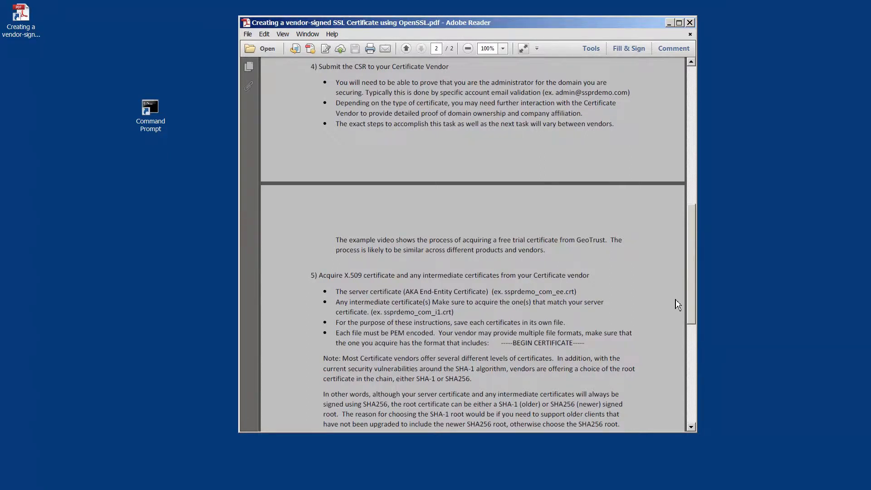
mouse_move(80, 342)
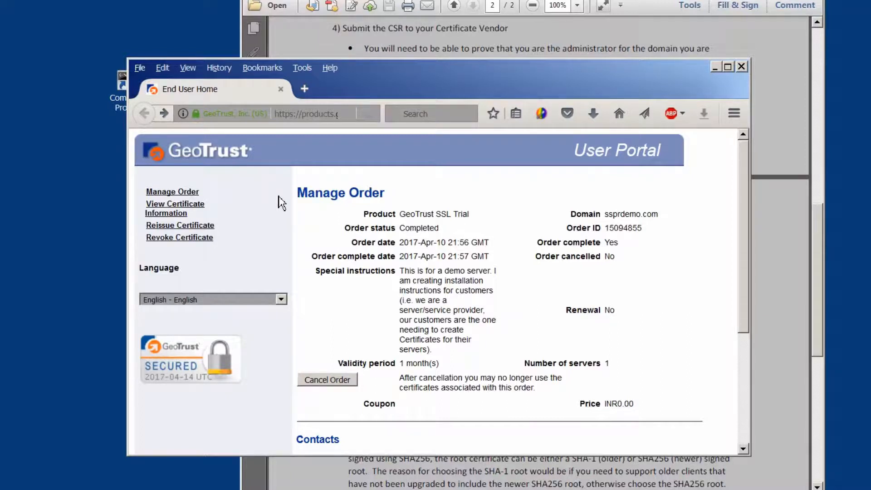
mouse_move(179, 225)
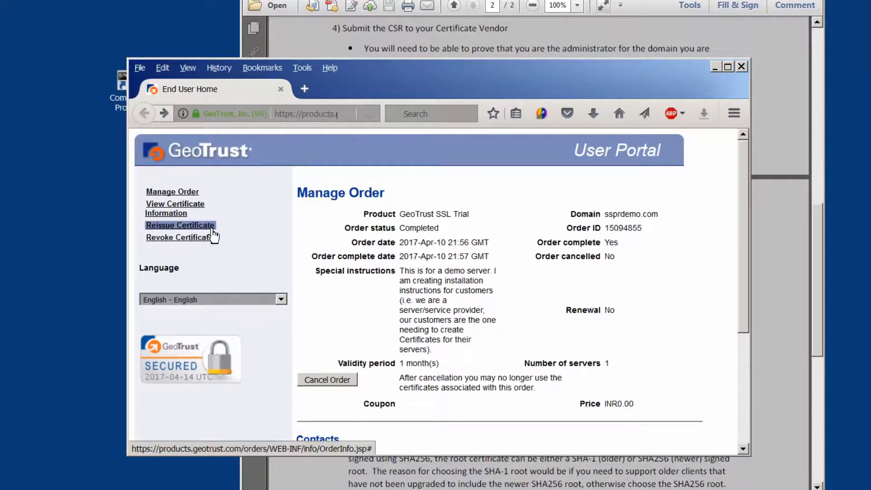
click(179, 225)
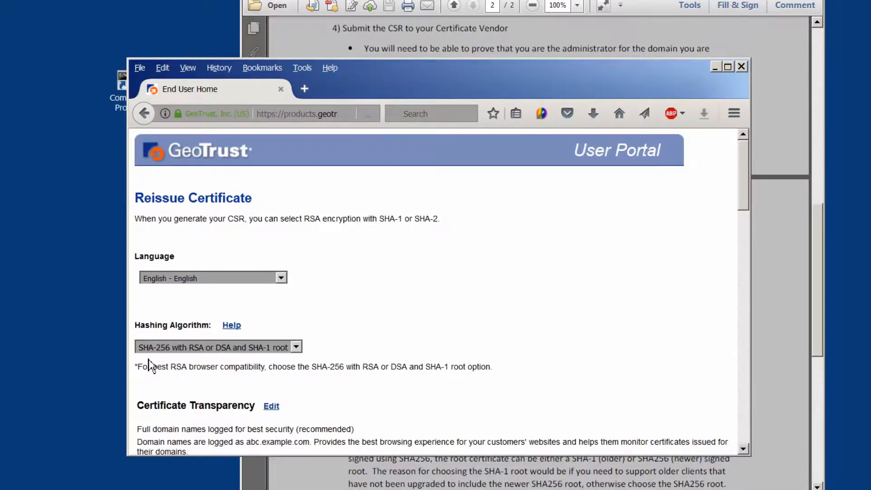
mouse_move(272, 366)
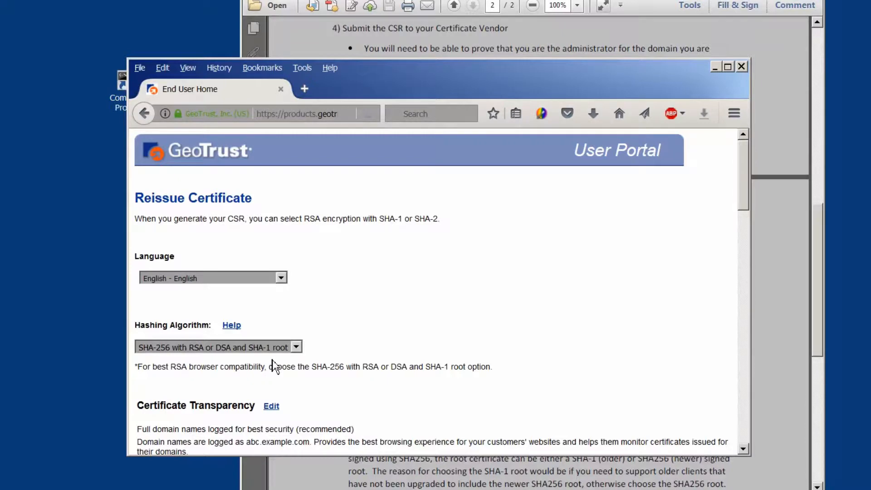
mouse_move(283, 363)
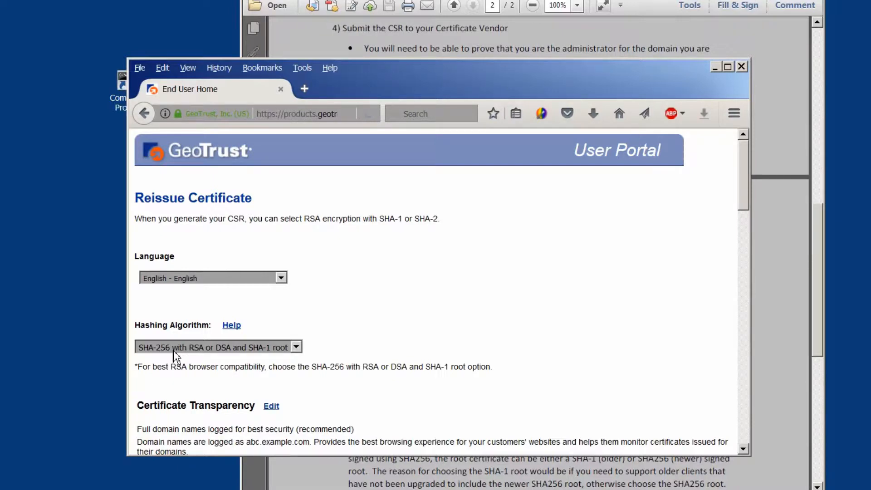
mouse_move(484, 385)
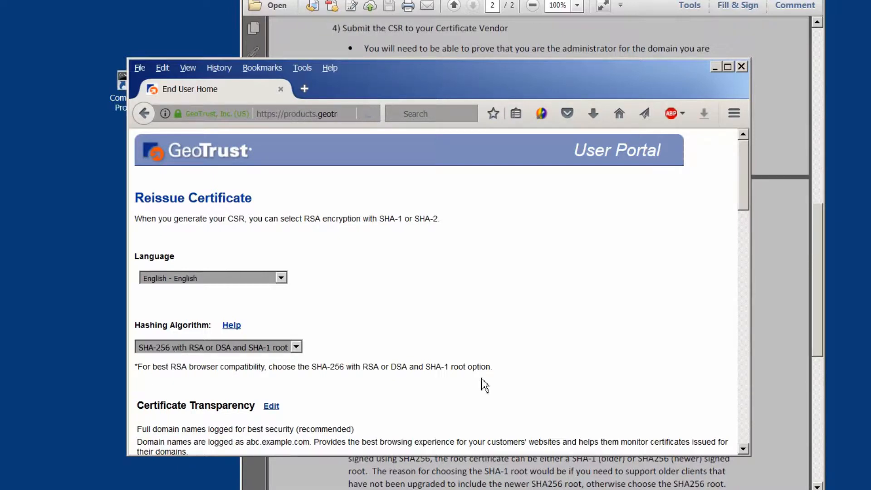
Set the hashing algorithm to 'SHA-256 with RSA and SHA-256 root' and reach the CSR entry
click(295, 347)
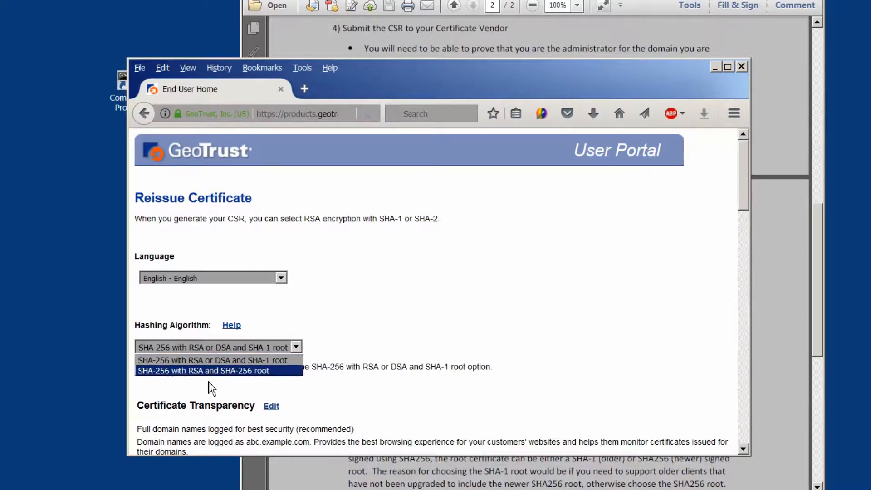
click(203, 370)
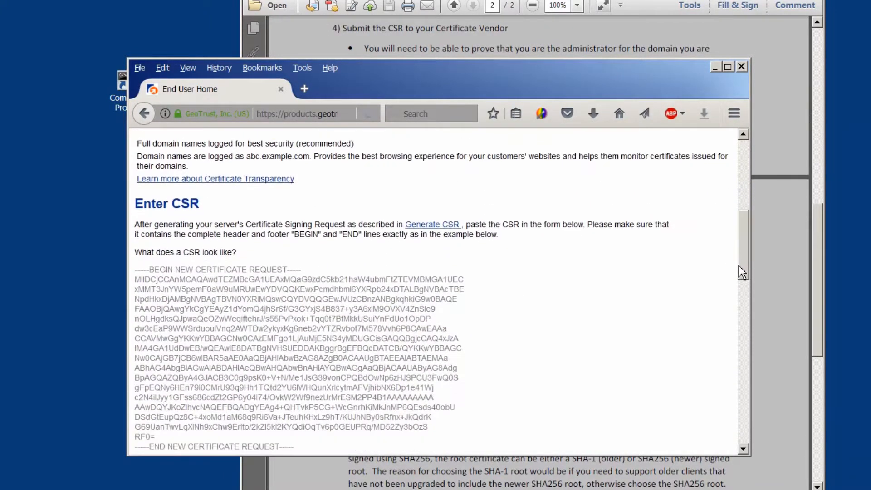
scroll(down, 3)
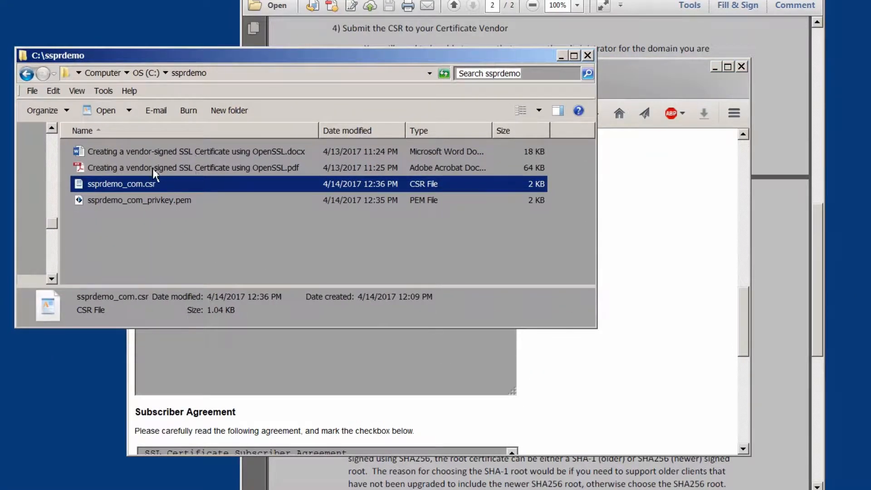
Open ssprdemo_com.csr in WordPad, copy its contents and return to the GeoTrust form
double_click(120, 184)
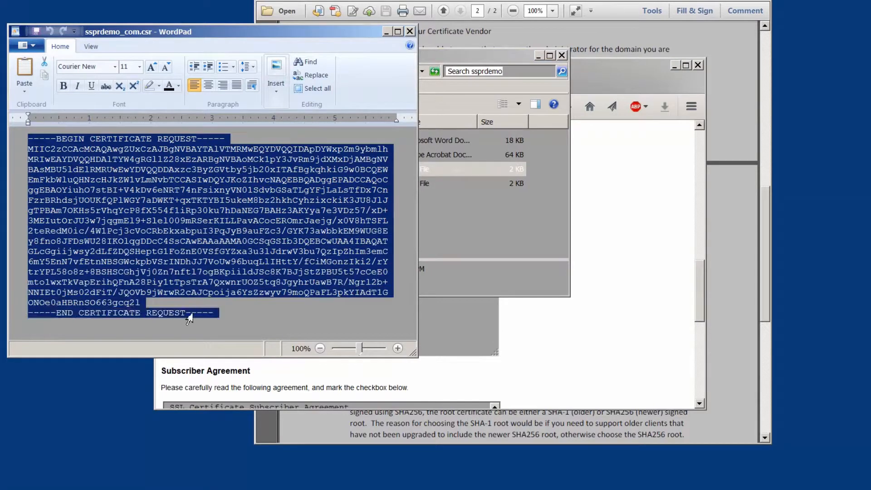
click(206, 311)
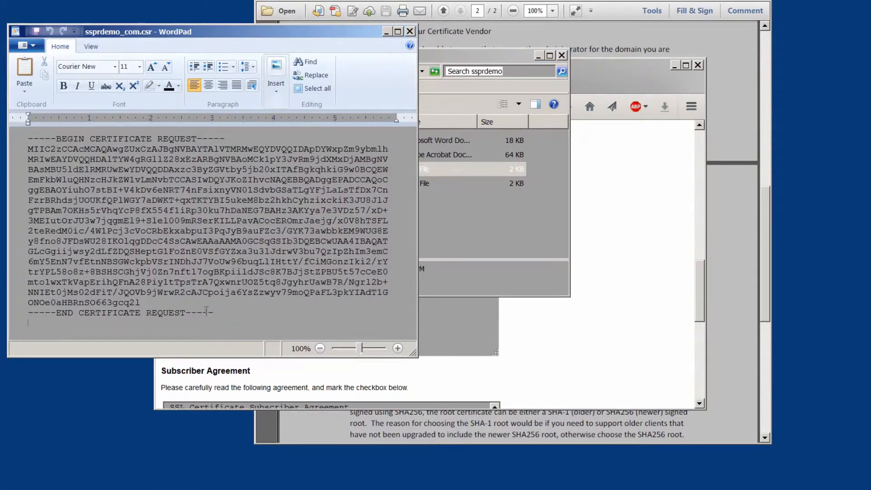
click(314, 88)
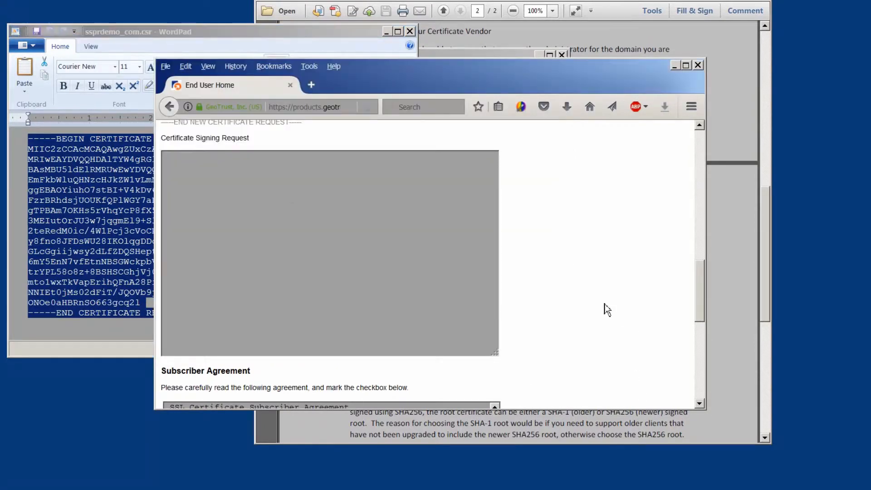
Paste the CSR, accept the SSL Certificate Subscriber Agreement and submit the order
right_click(328, 250)
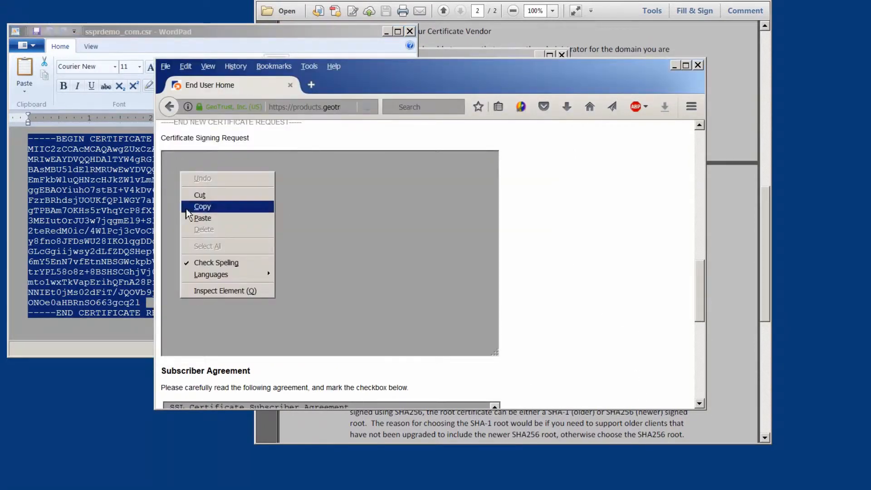
mouse_move(202, 218)
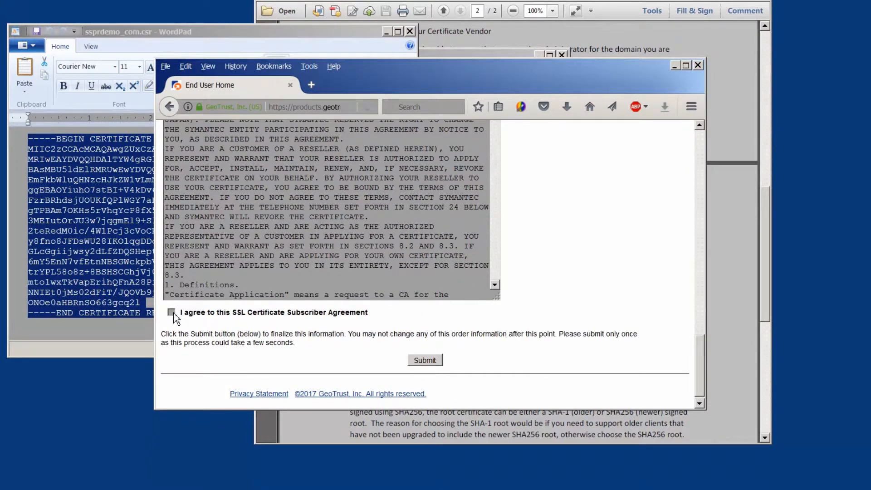
click(171, 311)
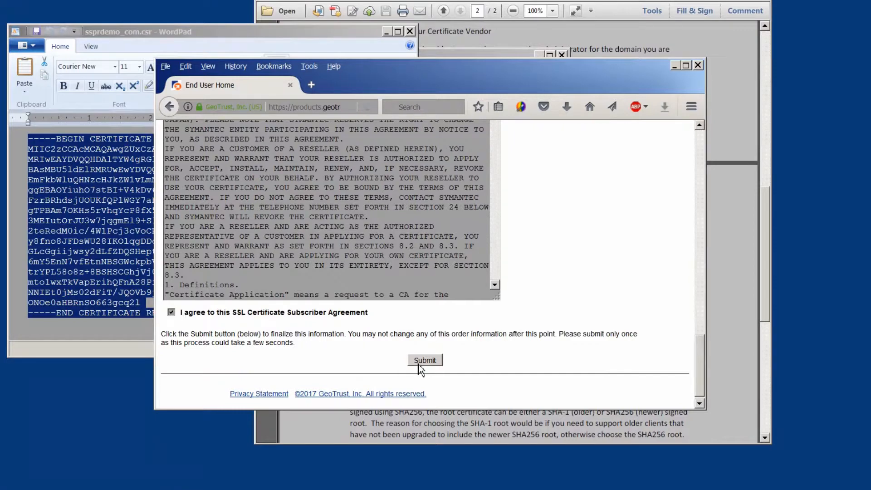
click(424, 360)
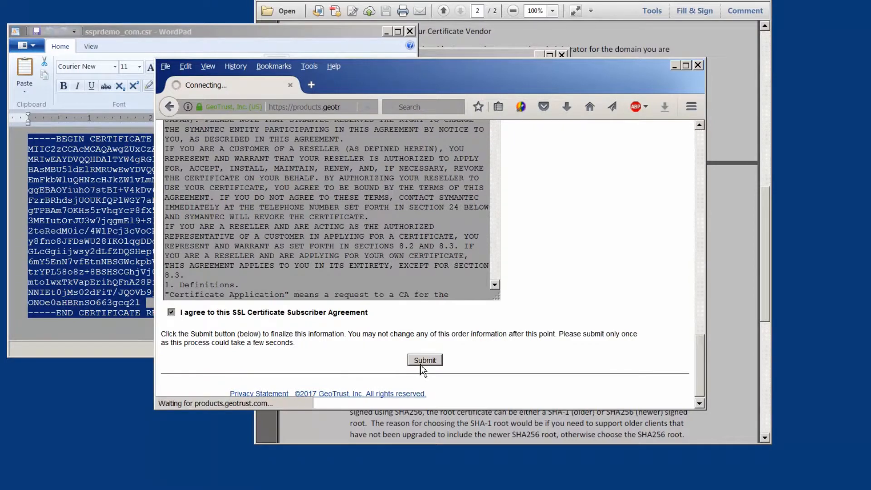
click(424, 359)
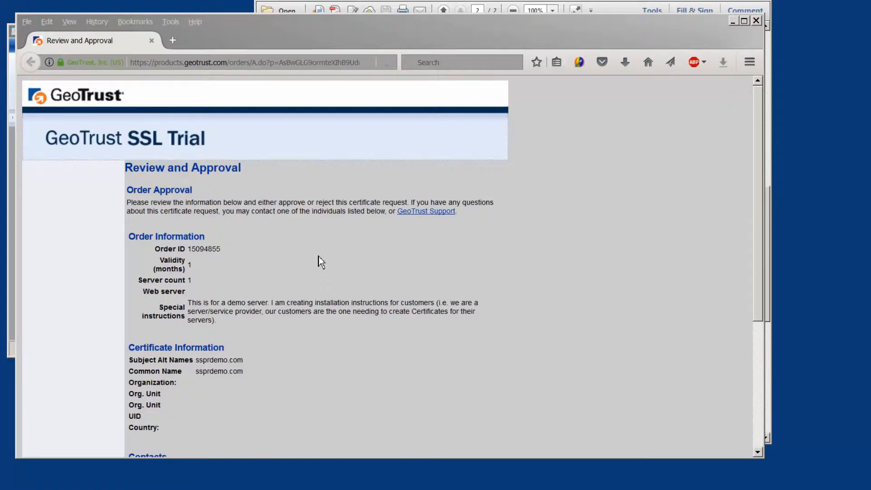
mouse_move(325, 328)
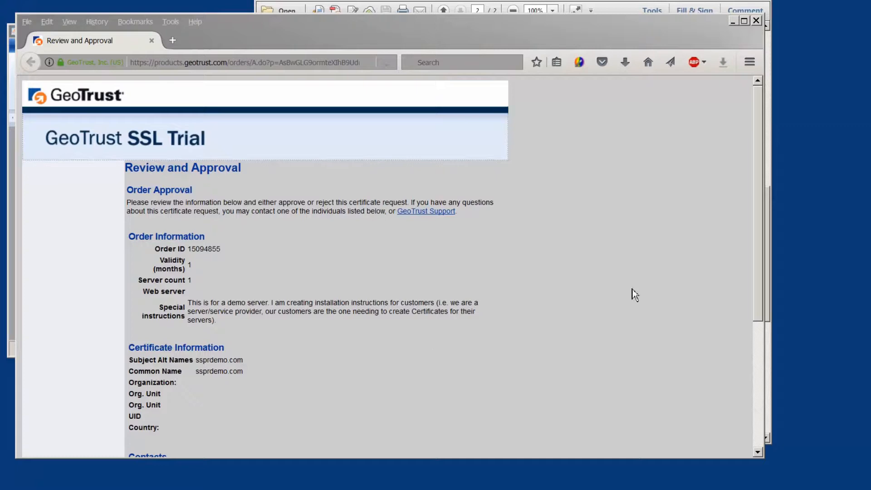
Approve the ssprdemo.com request on the Review and Approval page for order 15094855
scroll(down, 3)
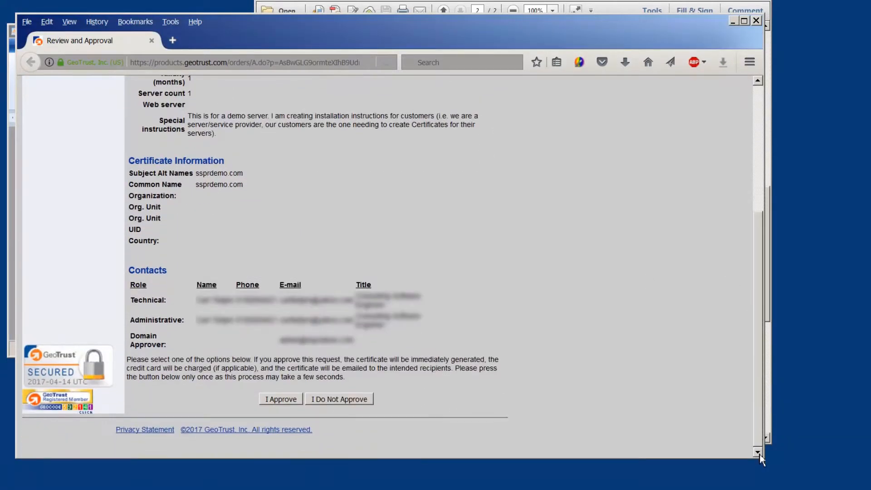
click(280, 399)
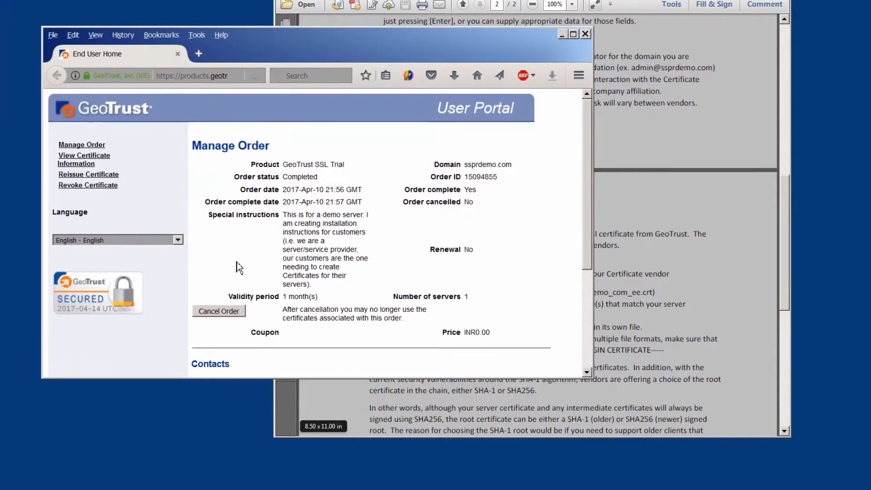
mouse_move(249, 264)
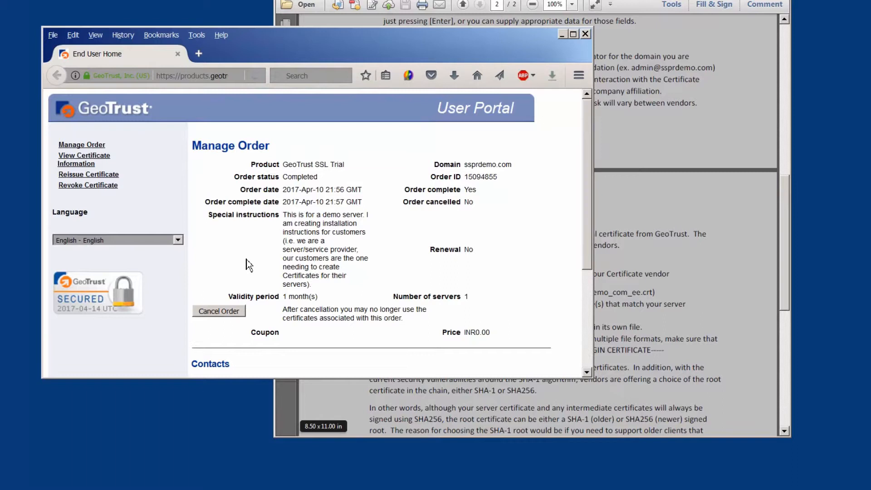
mouse_move(175, 263)
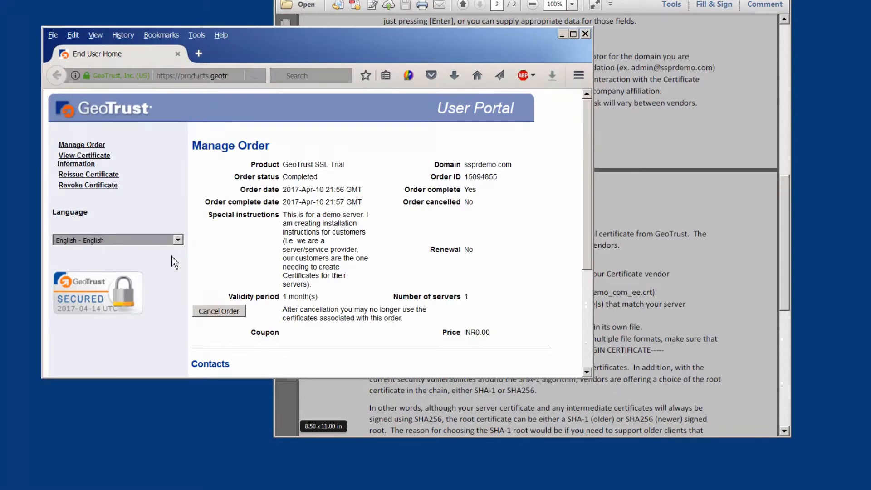
mouse_move(174, 257)
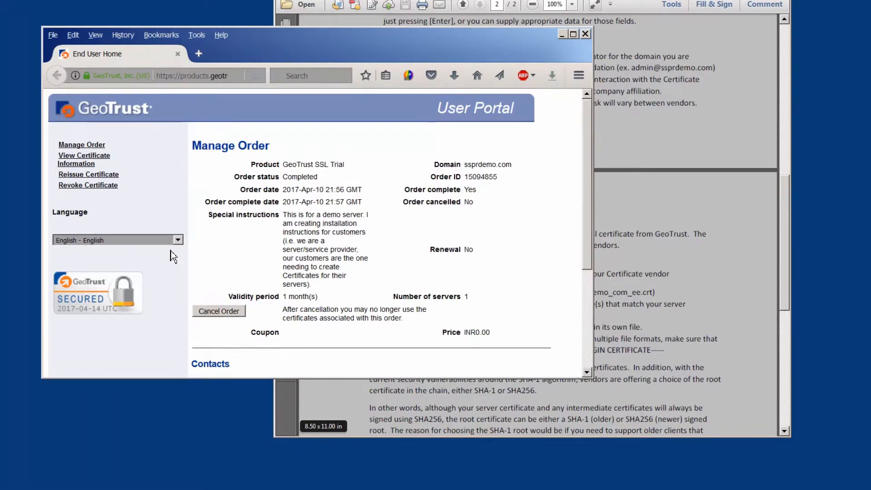
mouse_move(100, 232)
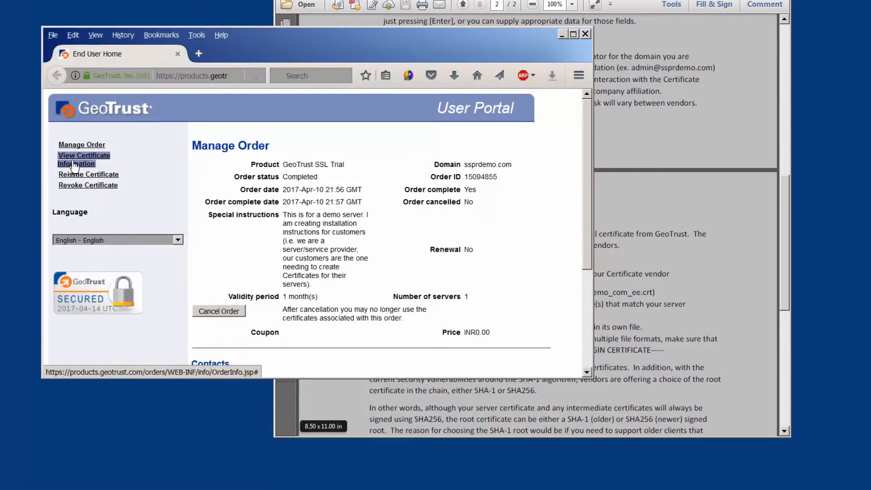
View the Certificate Information page and its download options for the completed order
click(84, 160)
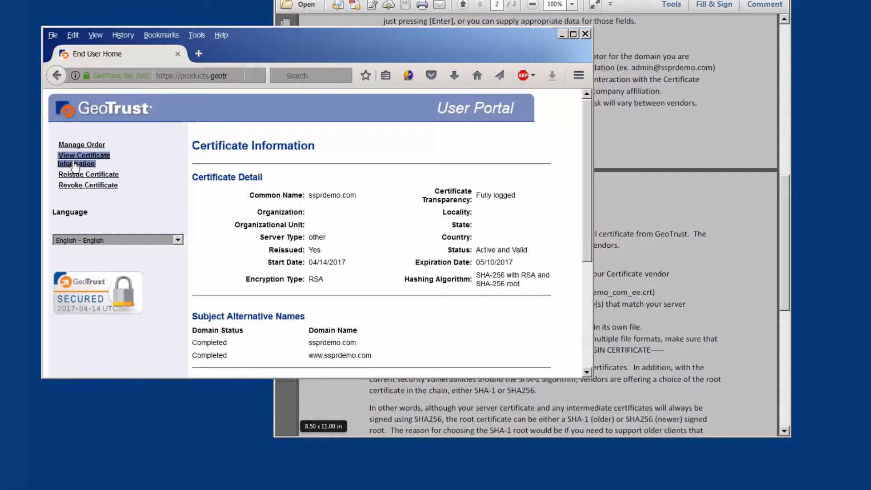
scroll(down, 3)
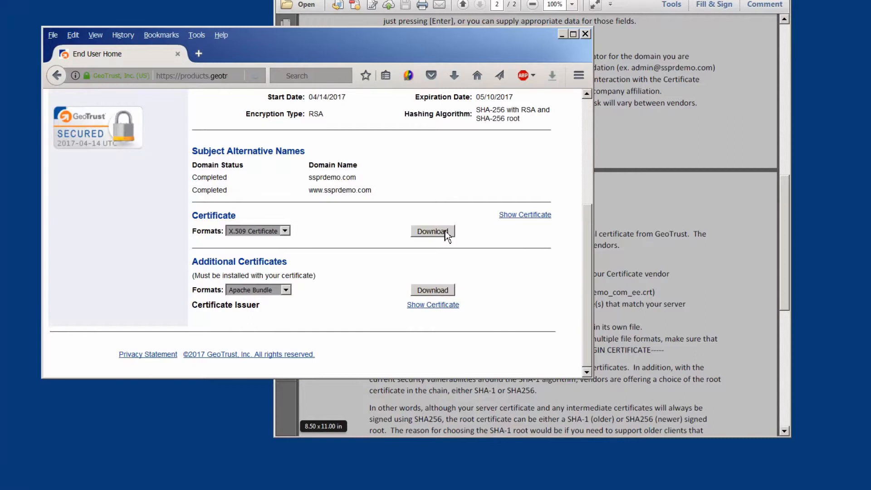
Download the X.509 server certificate ssprdemo_com_ee.crt and save it into C:\ssprdemo
click(431, 231)
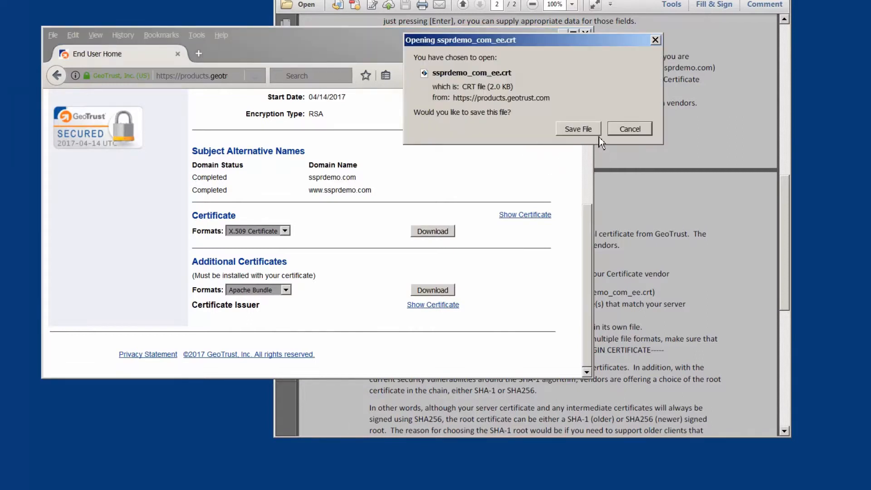
click(578, 129)
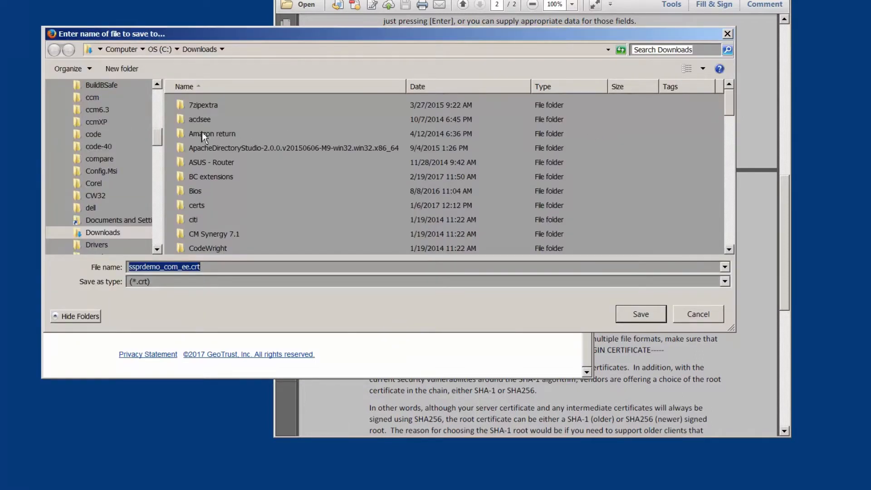
scroll(down, 3)
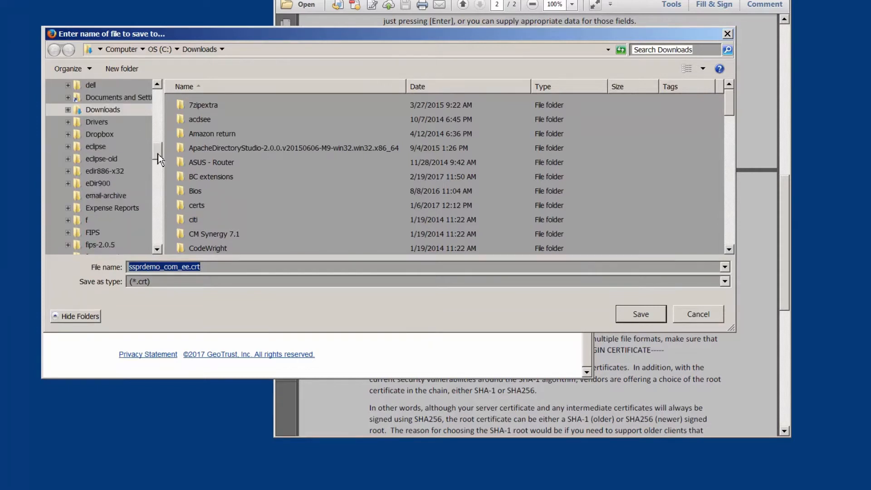
scroll(down, 3)
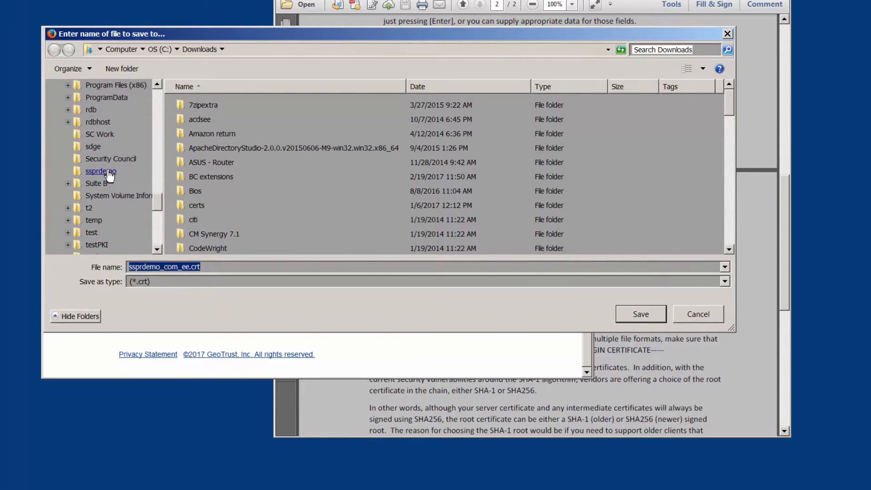
double_click(101, 171)
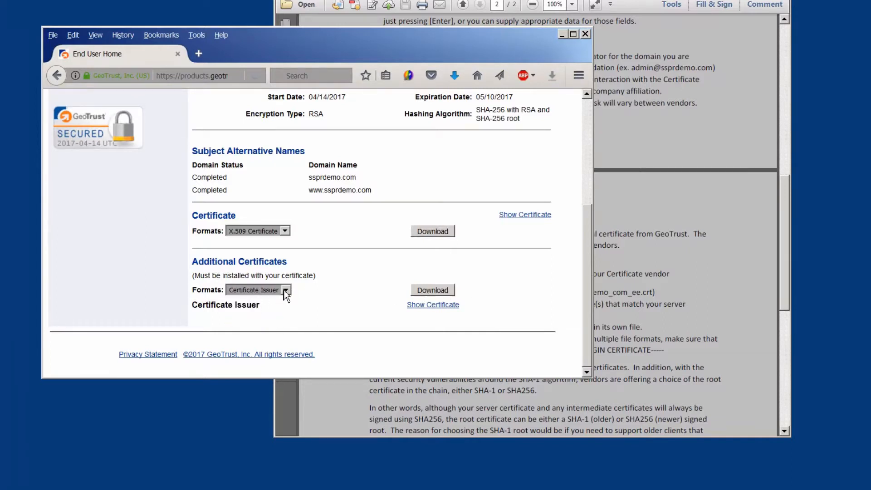
Download the Certificate Issuer intermediate ssprdemo_com_i1.crt for saving to the ssprdemo folder
click(285, 290)
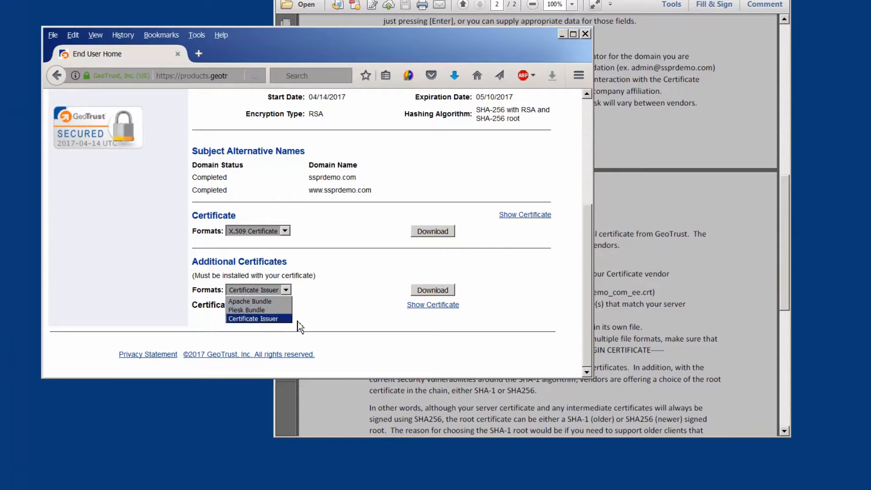
click(253, 318)
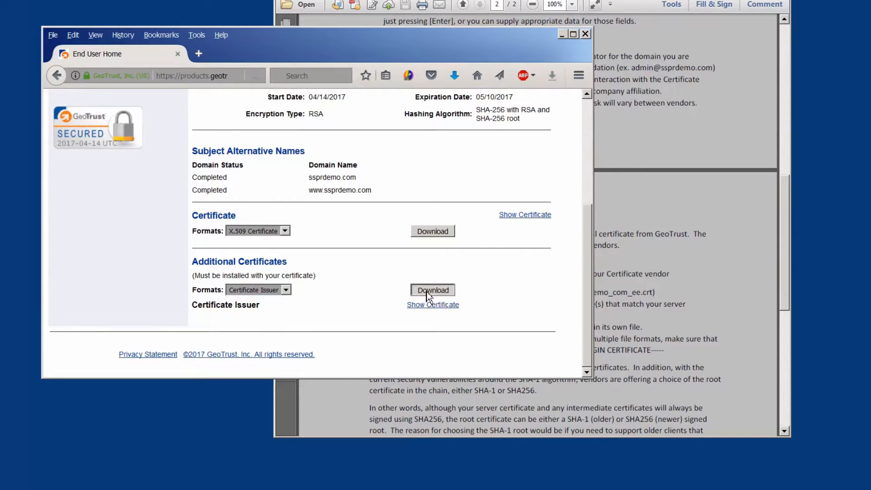
click(432, 289)
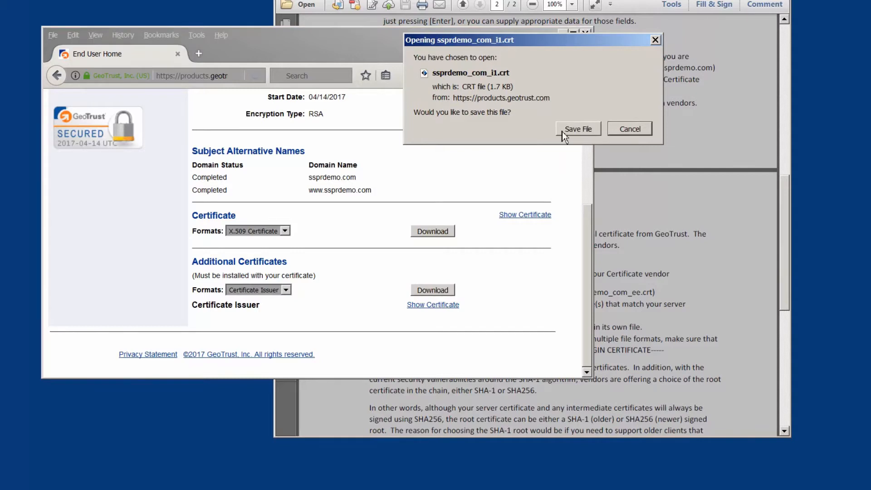
click(578, 128)
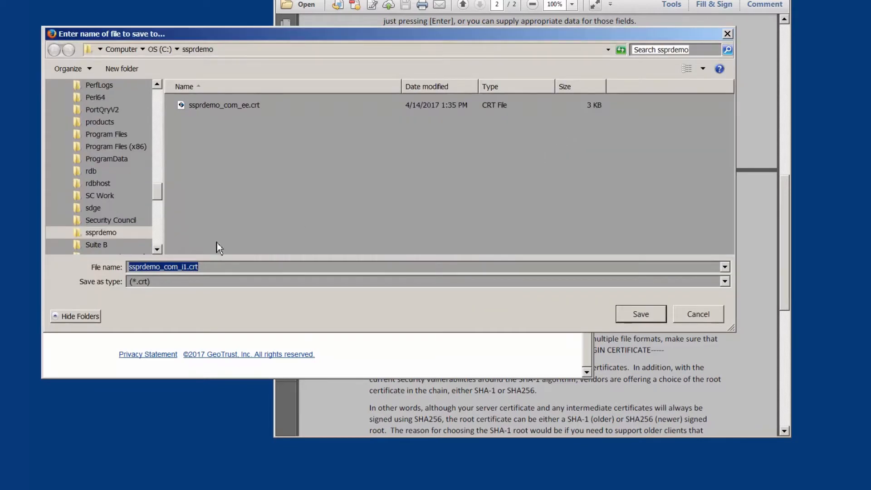